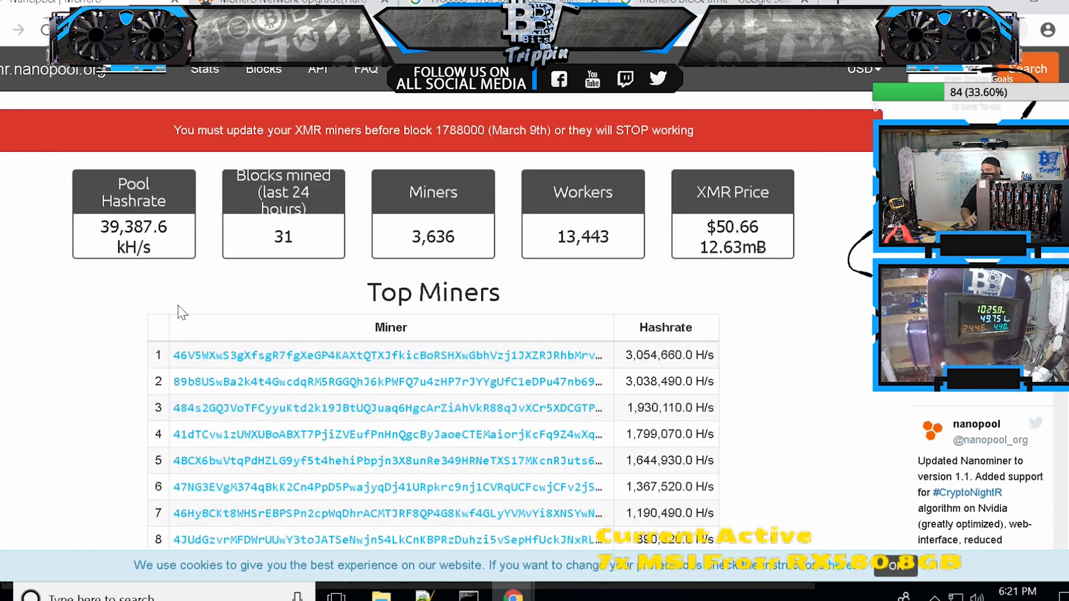
Check the top miner's hashrate chart dropping to zero, then open the fourth-ranked miner's account.
right_click(191, 355)
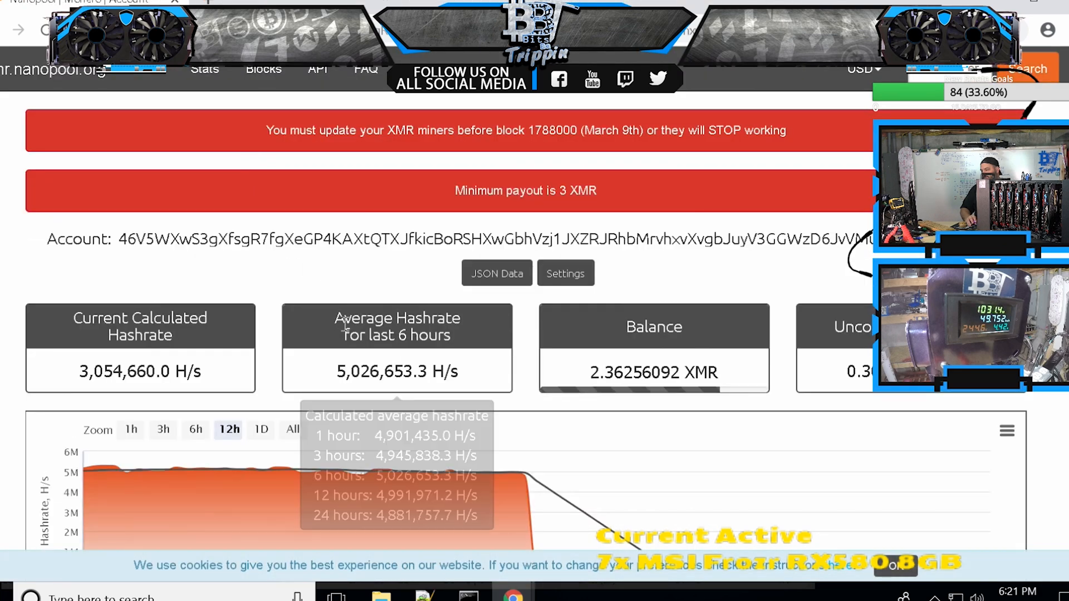
scroll("down", 3)
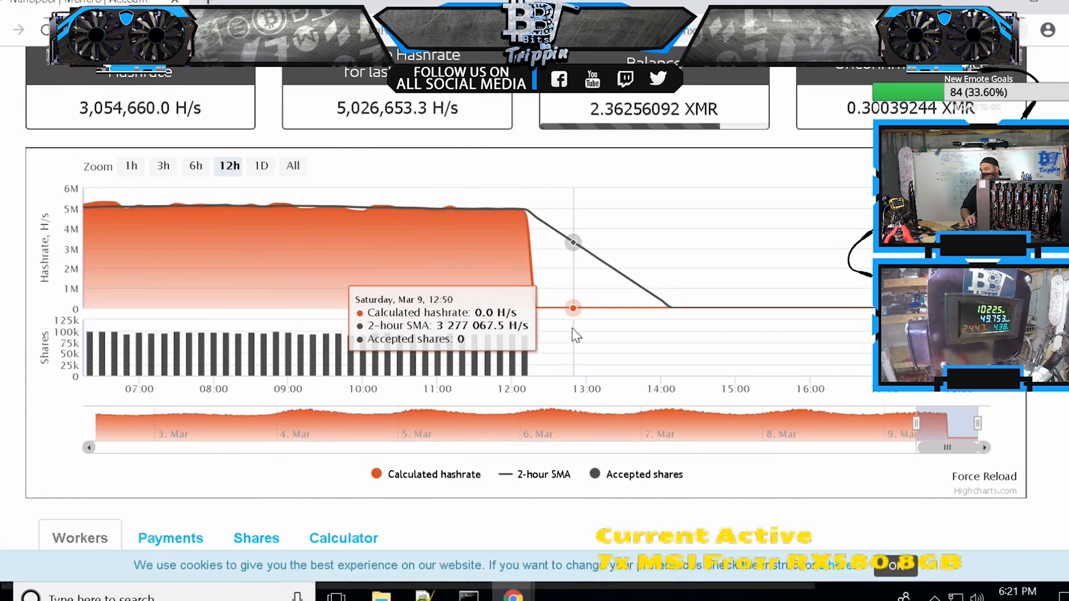
mouse_move(76, 149)
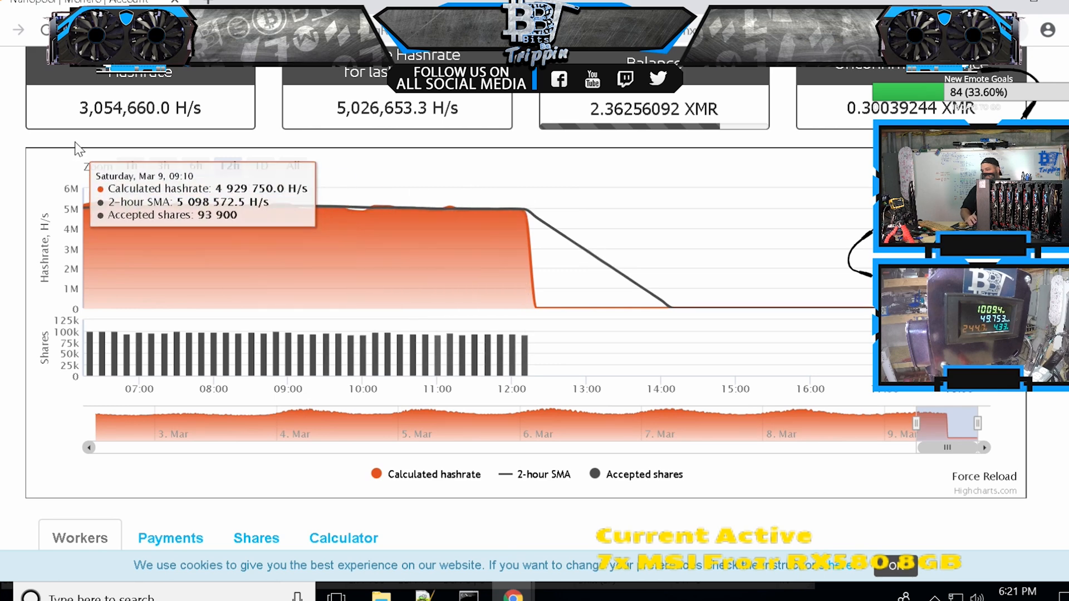
mouse_move(352, 207)
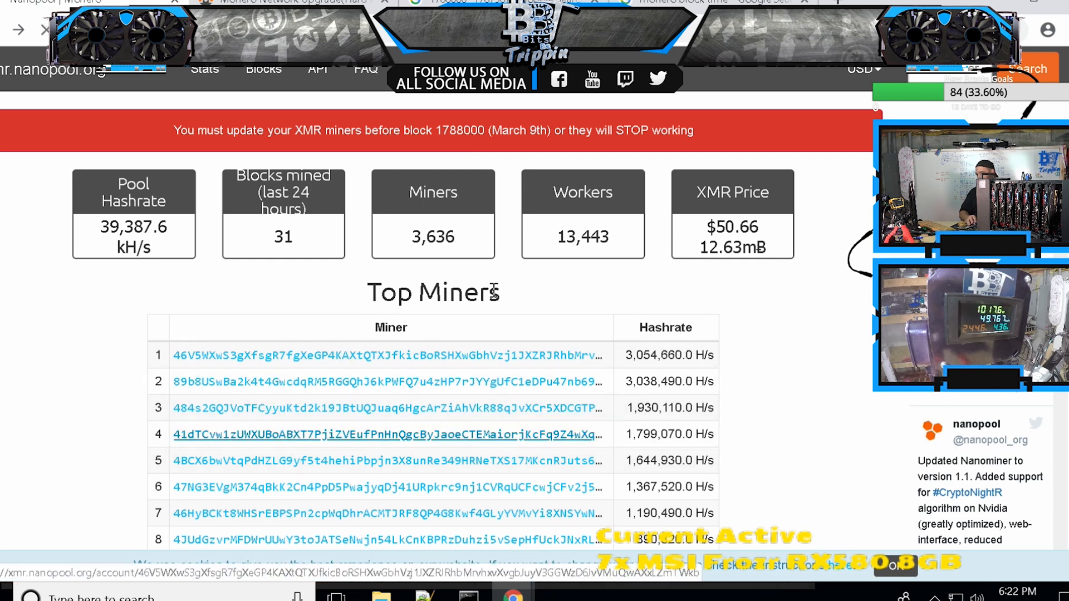
left_click(386, 434)
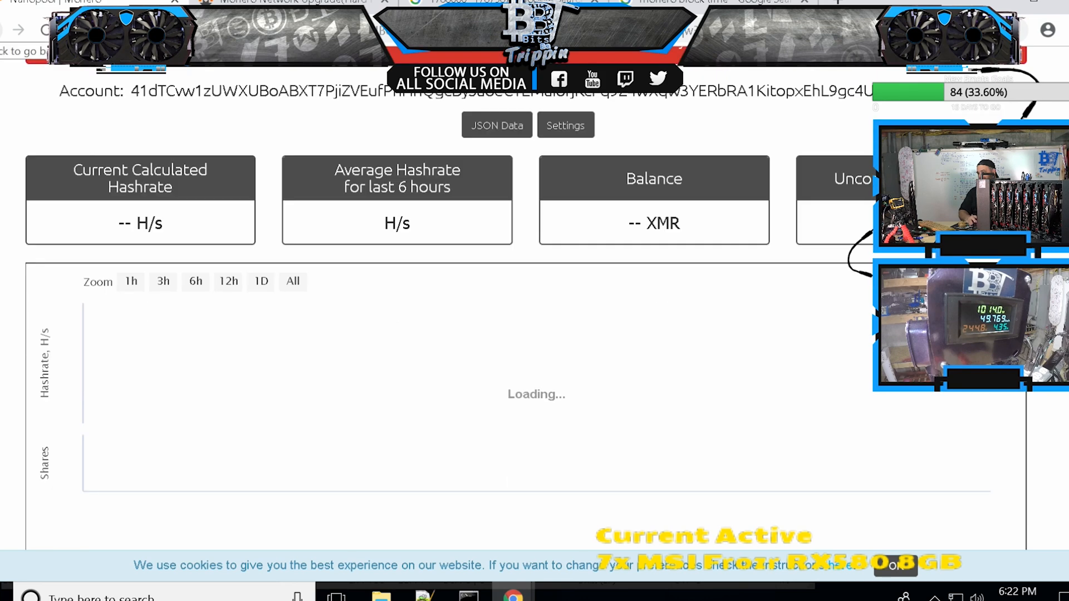